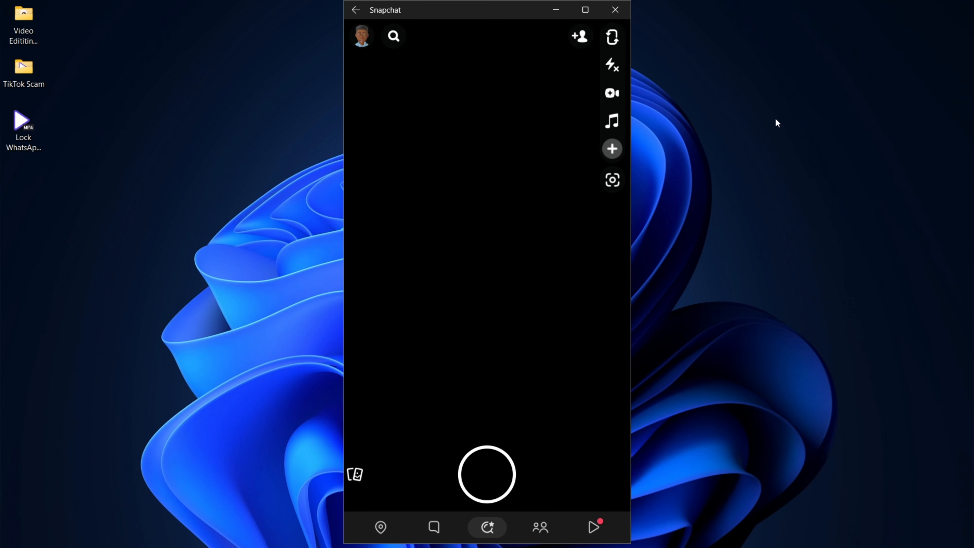
pyautogui.moveTo(784, 121)
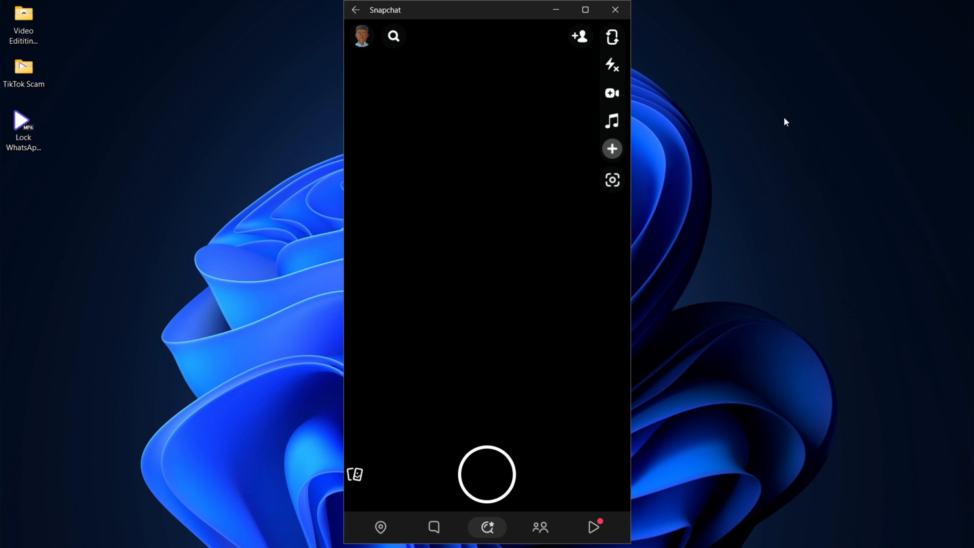
pyautogui.moveTo(749, 119)
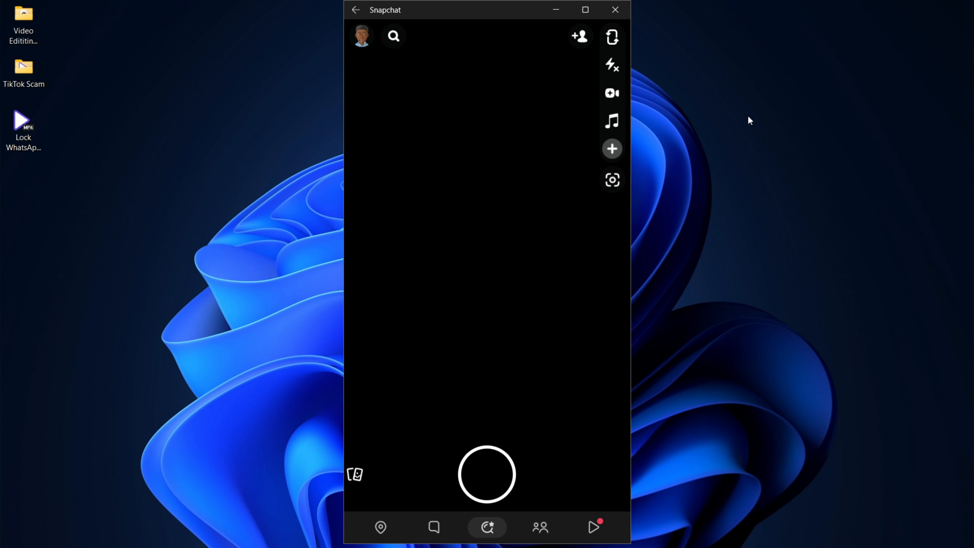
pyautogui.moveTo(809, 257)
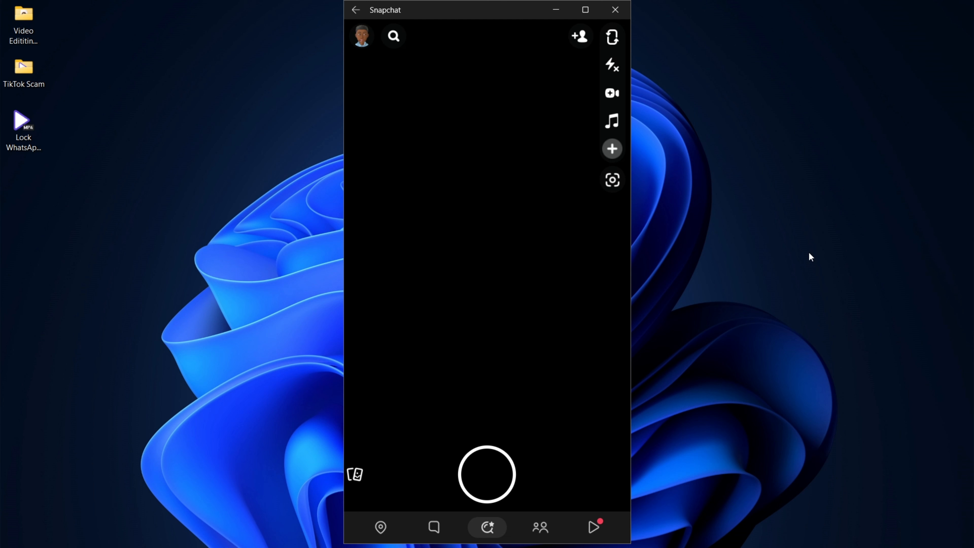
pyautogui.moveTo(839, 255)
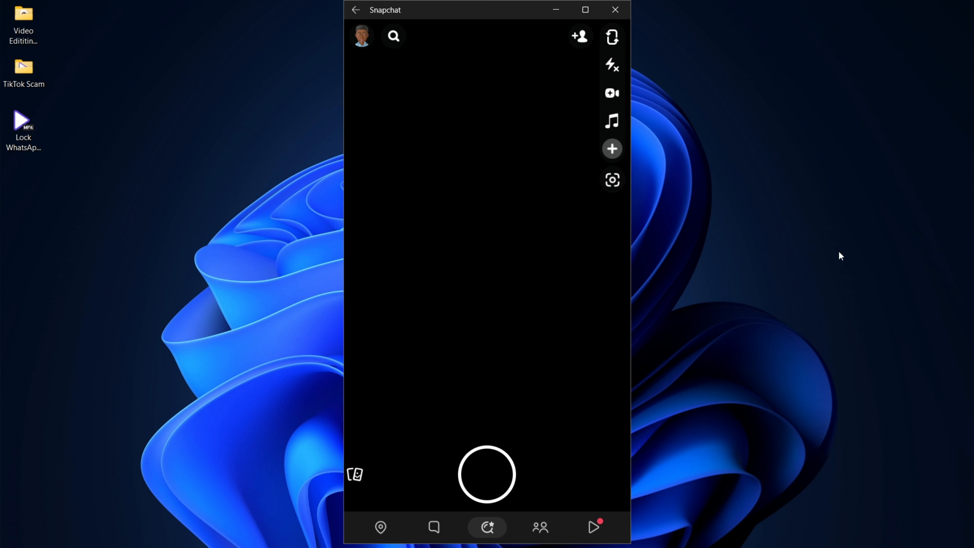
pyautogui.moveTo(915, 236)
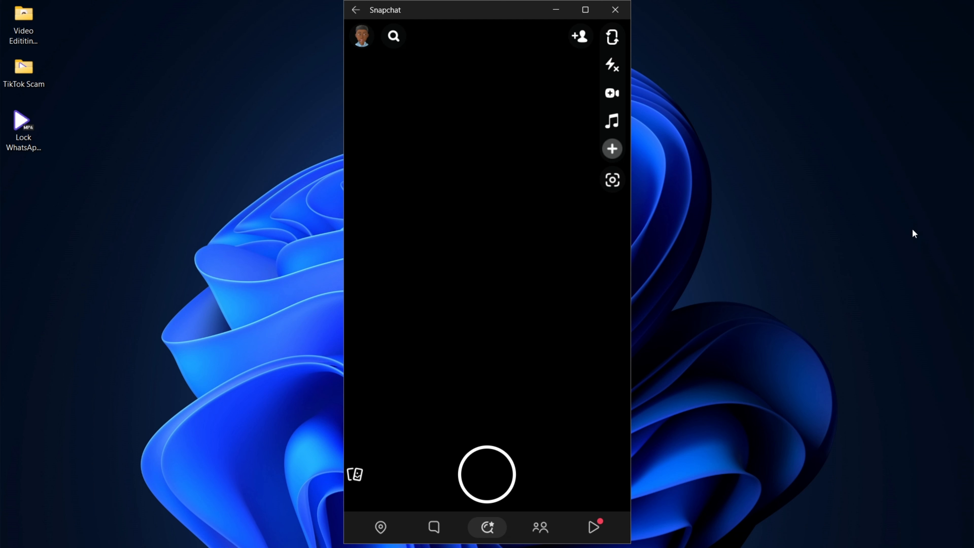
pyautogui.moveTo(405, 247)
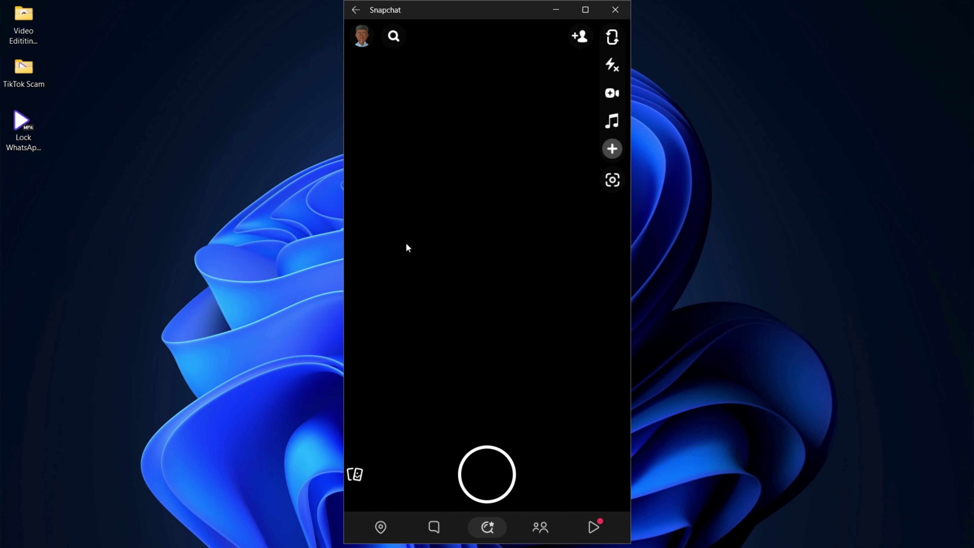
pyautogui.moveTo(434, 531)
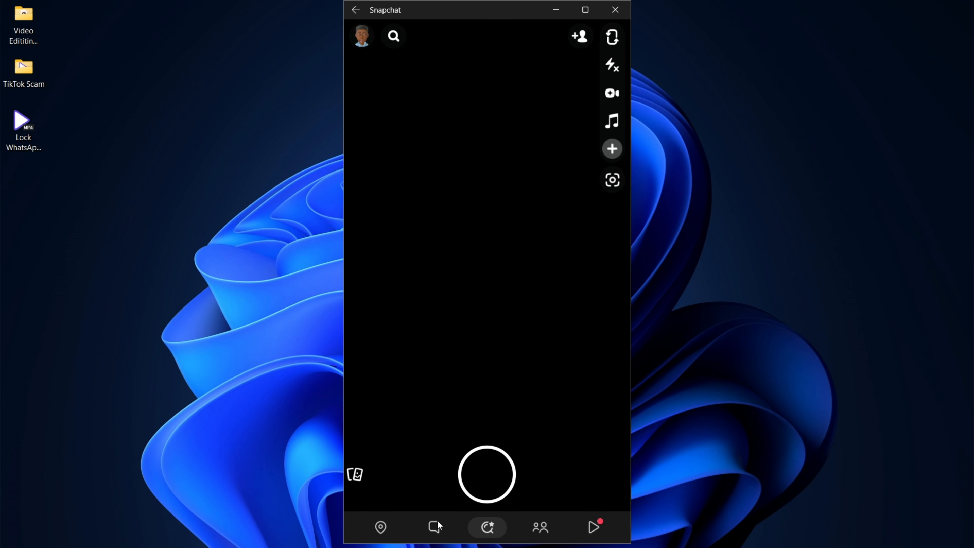
# Step: Go to the Chat list and enter the My AI conversation
pyautogui.click(435, 528)
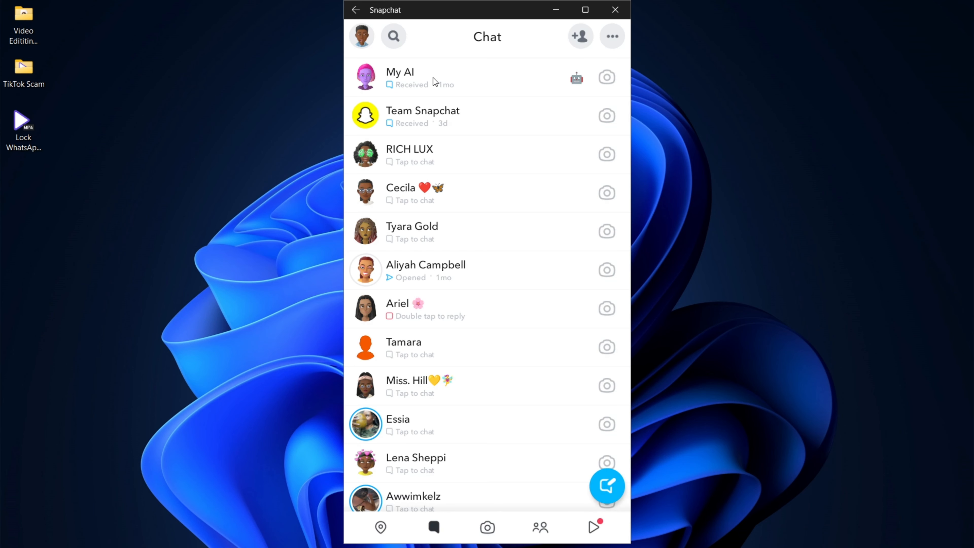
pyautogui.click(420, 77)
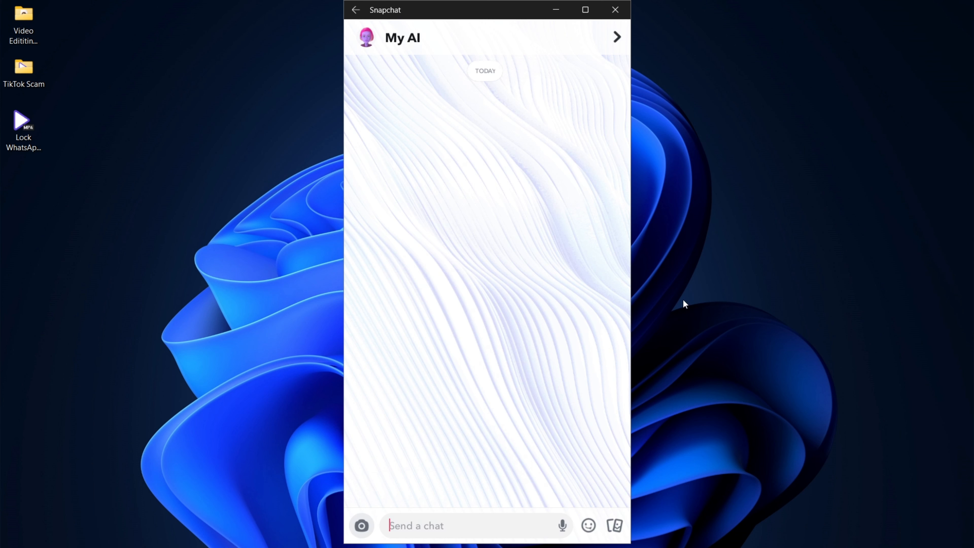
pyautogui.moveTo(121, 217)
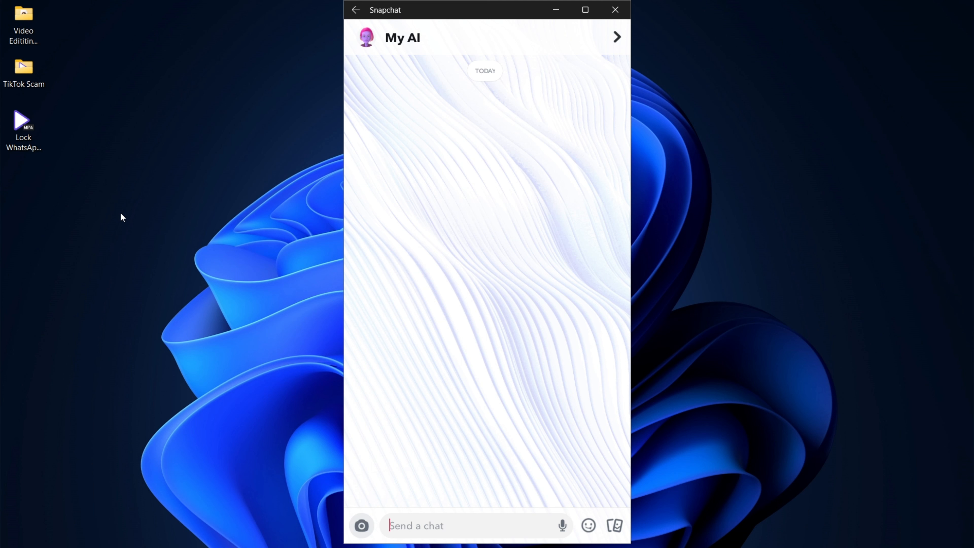
pyautogui.moveTo(122, 200)
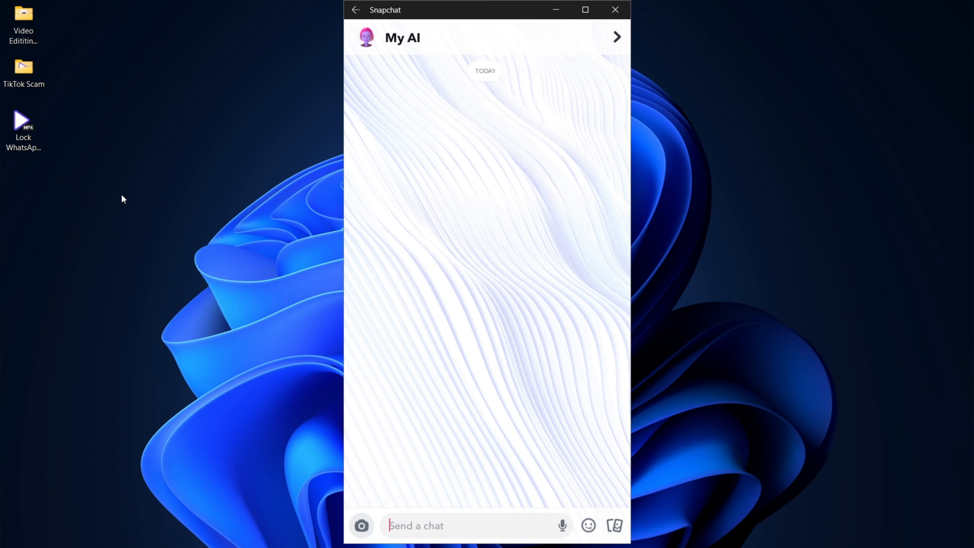
# Step: Capture the Snapchat window with the empty My AI chat via Win+Shift+S
pyautogui.press('Win+Shift+S')
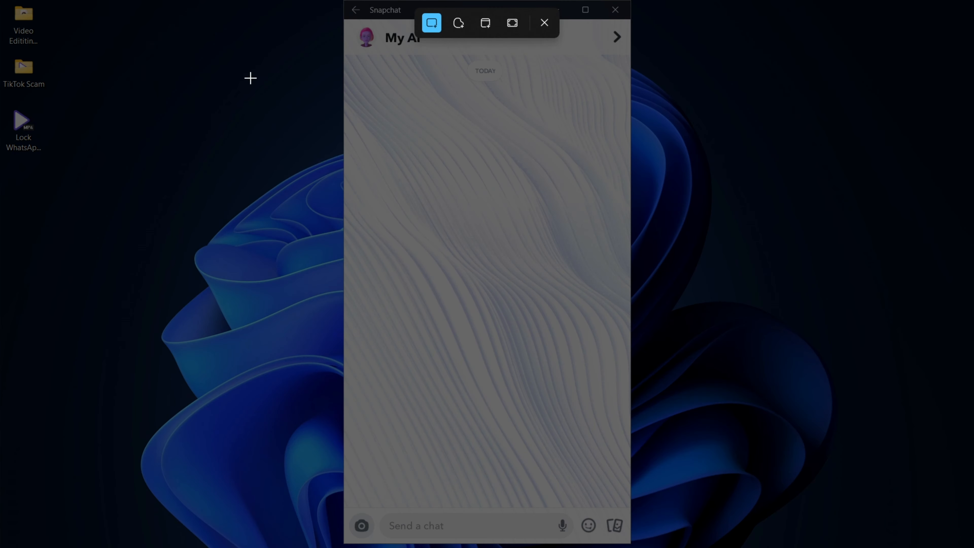
pyautogui.moveTo(343, 3)
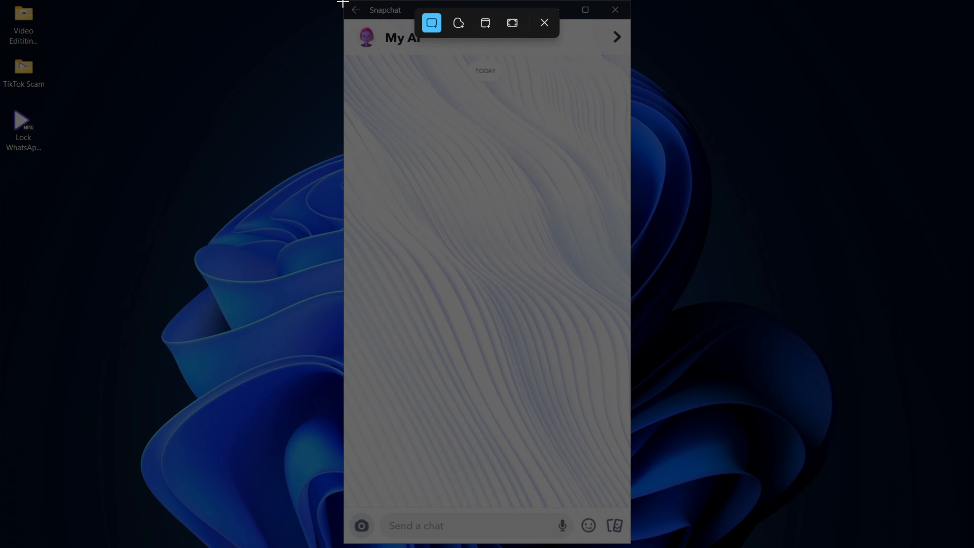
pyautogui.click(543, 23)
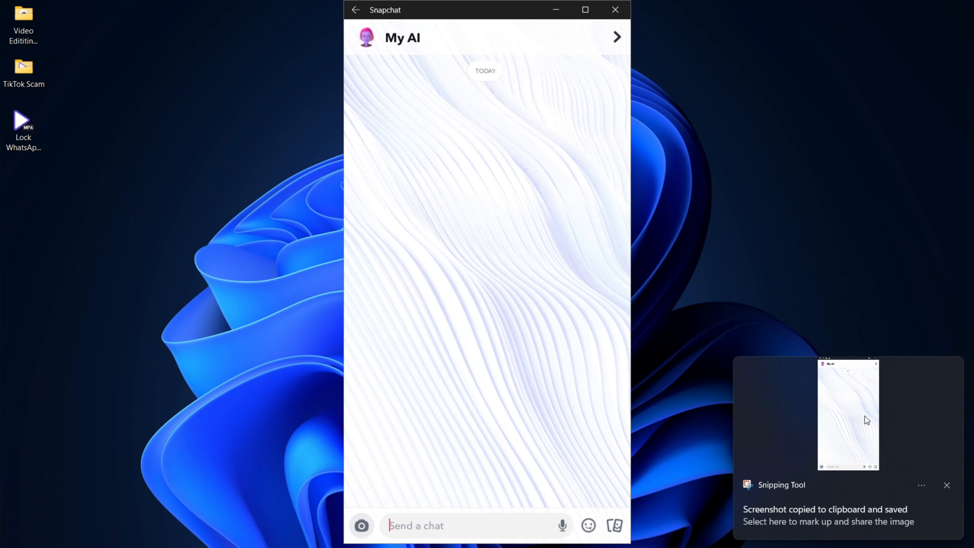
# Step: Review the captured My AI chat snip and save it as an image on the desktop
pyautogui.click(849, 417)
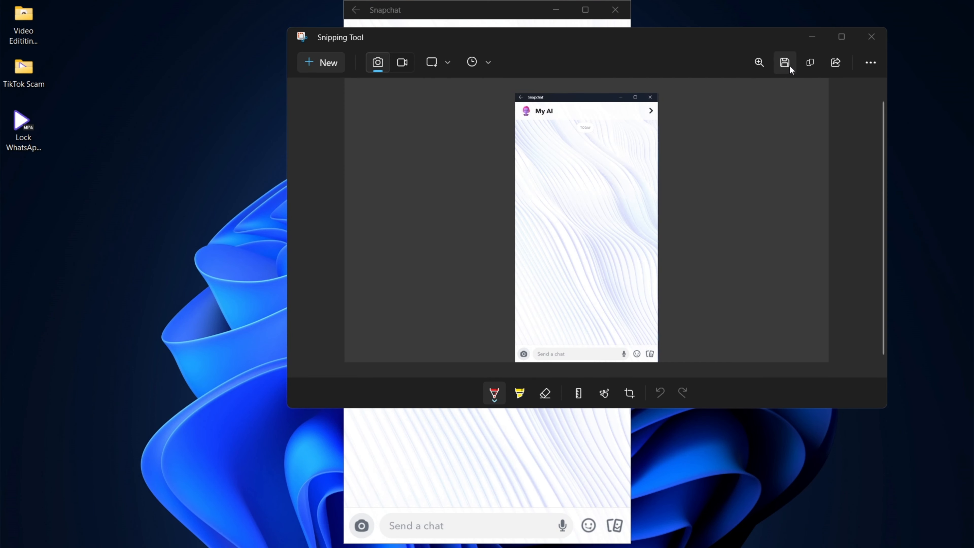
pyautogui.click(786, 62)
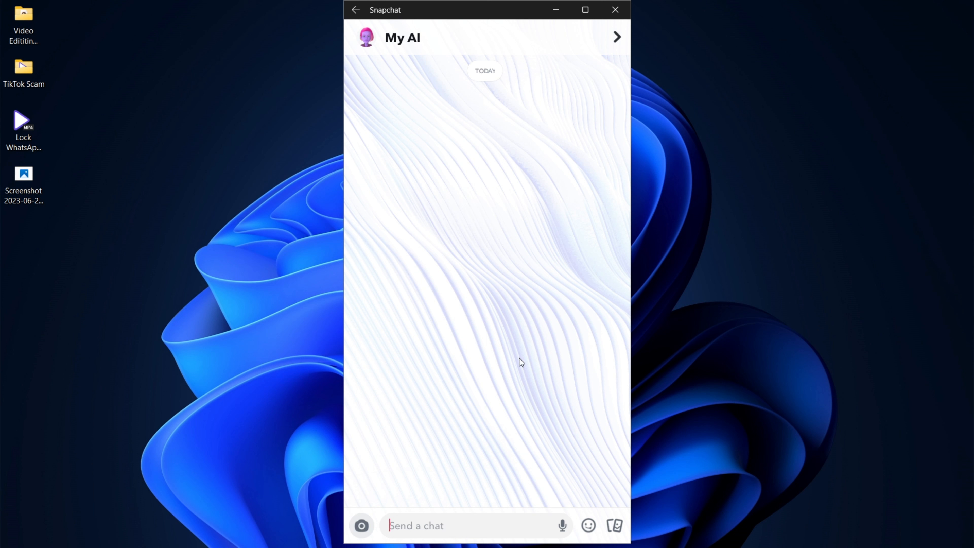
# Step: Send 'hello' to My AI, then return to the chat list and the Stories page
pyautogui.write('h')
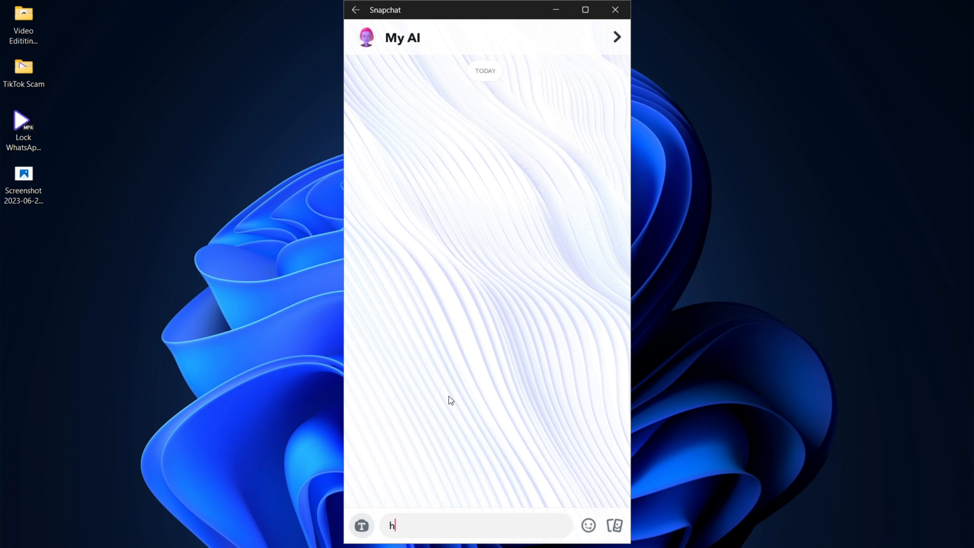
pyautogui.write('ello')
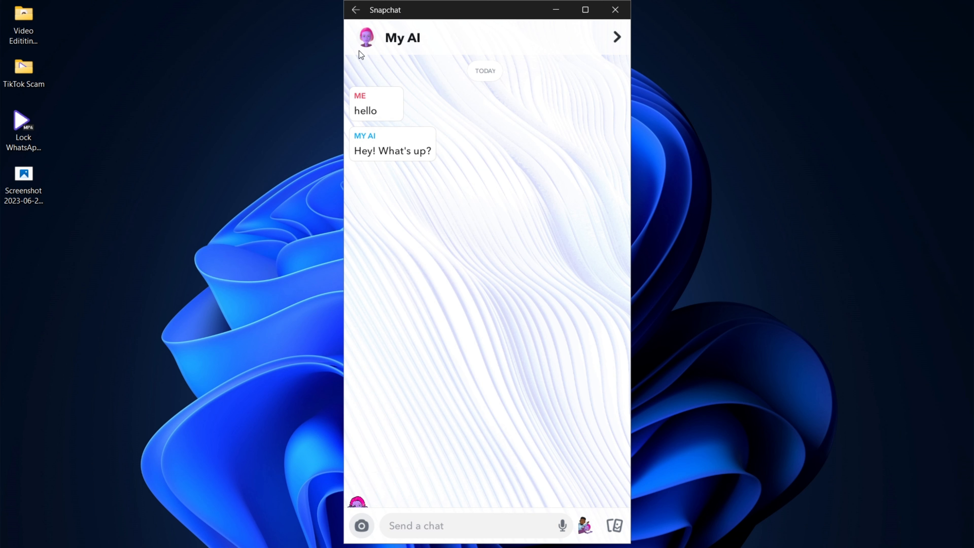
pyautogui.click(356, 10)
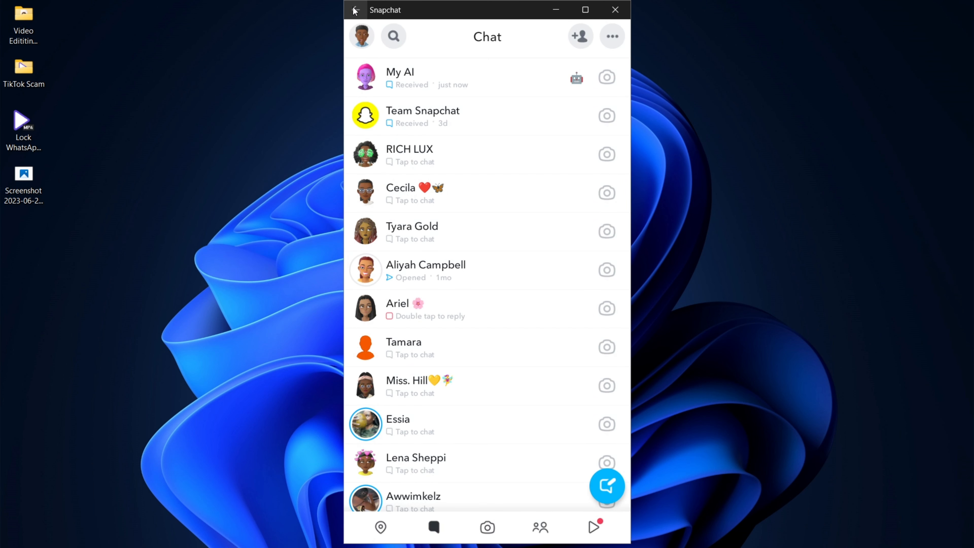
pyautogui.click(540, 527)
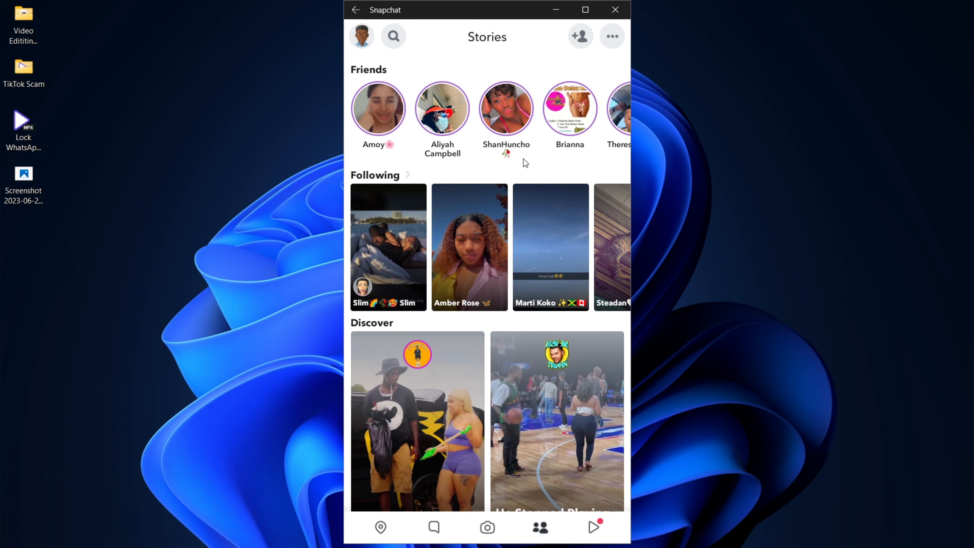
pyautogui.moveTo(445, 122)
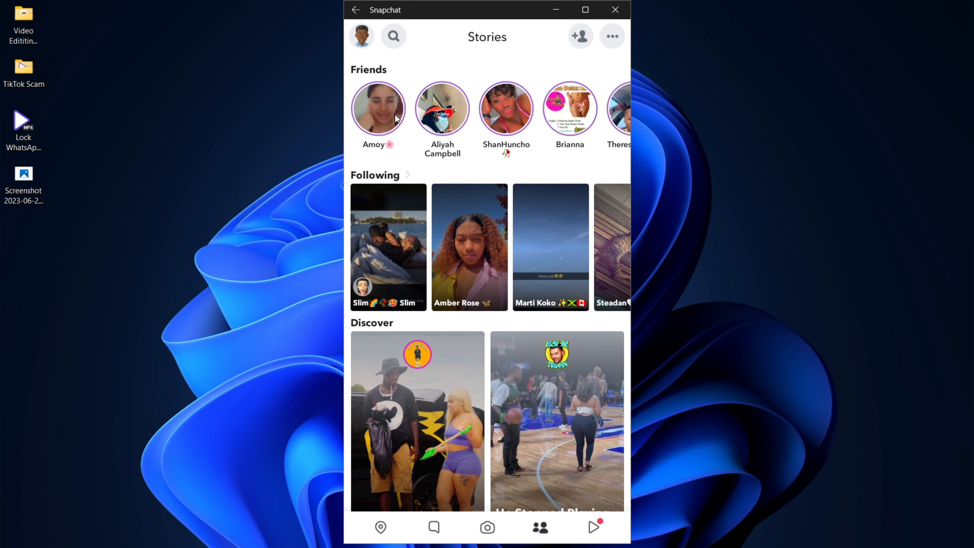
# Step: Scroll the Friends stories carousel sideways to reveal more friends' stories
pyautogui.hscroll(3)
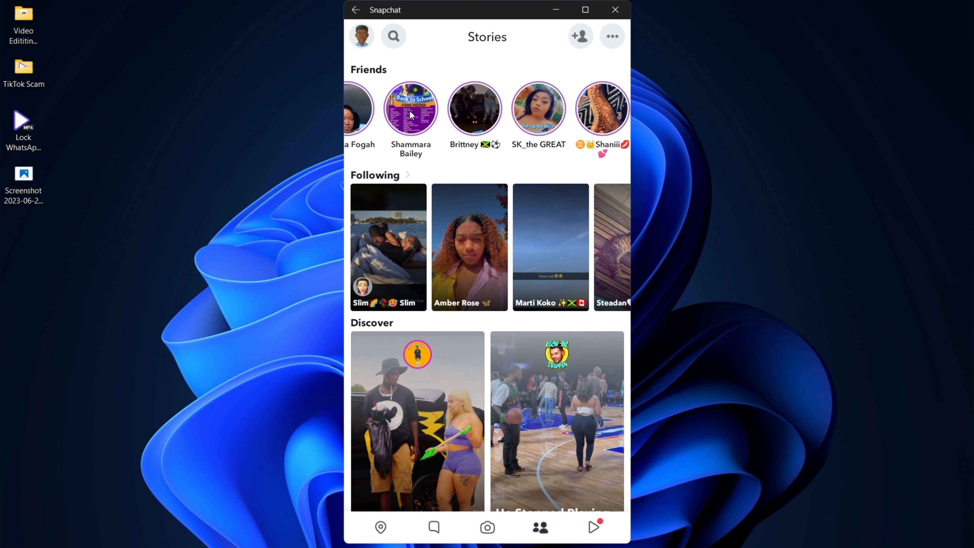
pyautogui.hscroll(3)
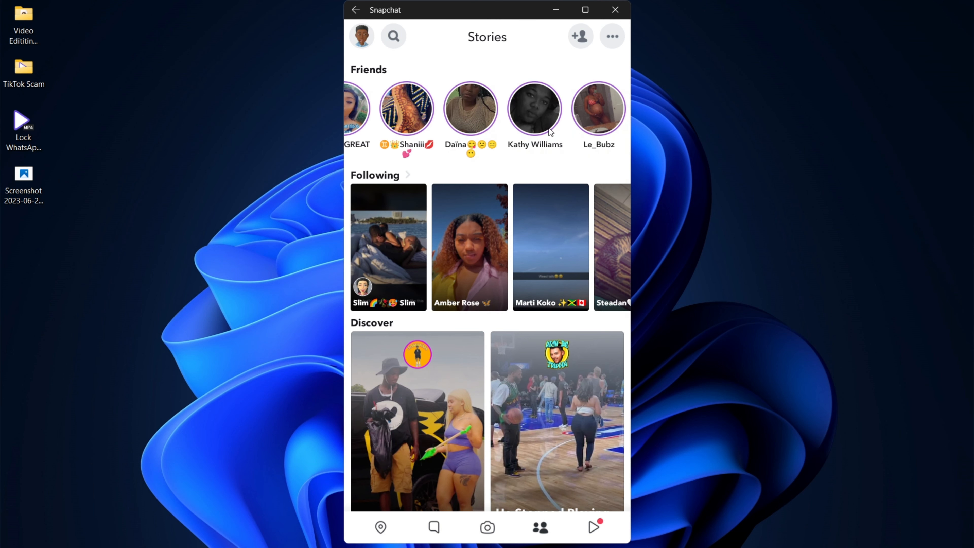
pyautogui.hscroll(3)
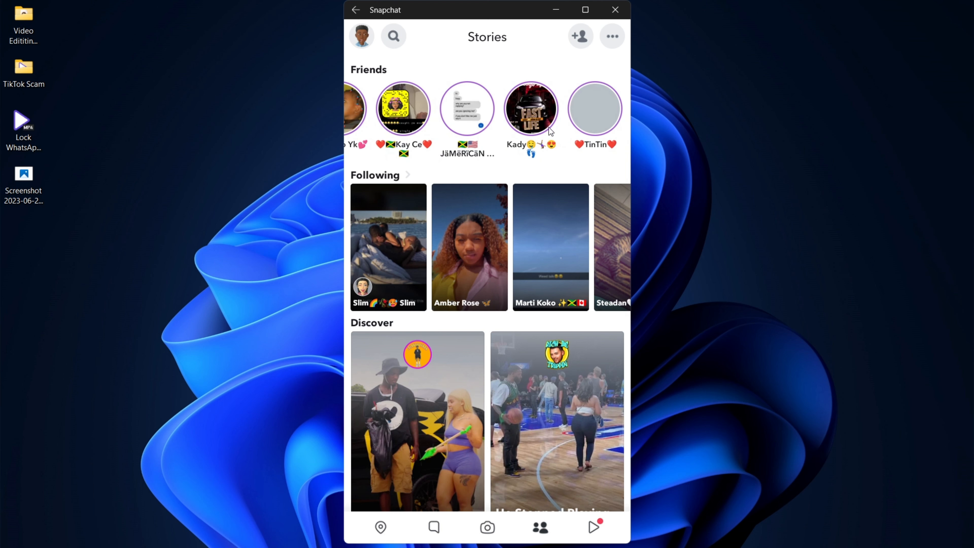
pyautogui.moveTo(212, 100)
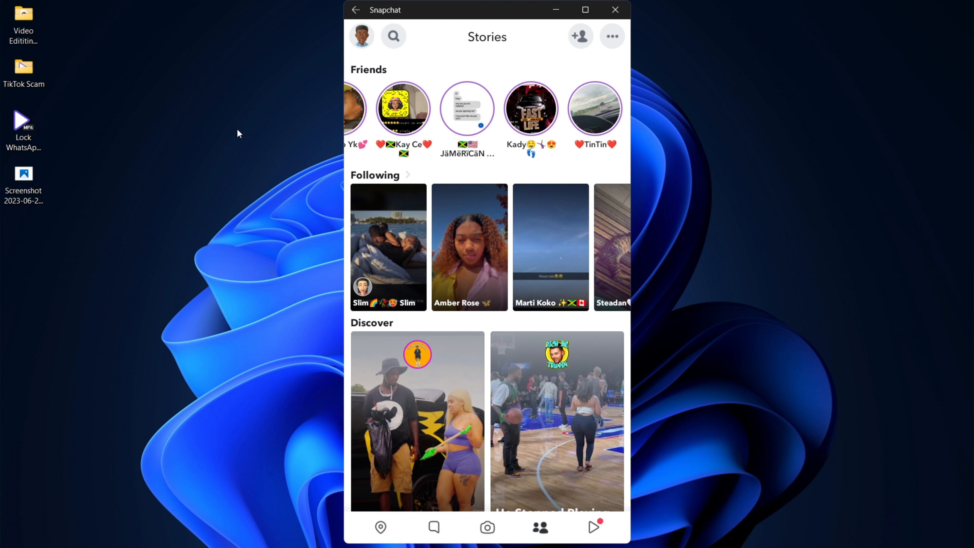
pyautogui.moveTo(269, 155)
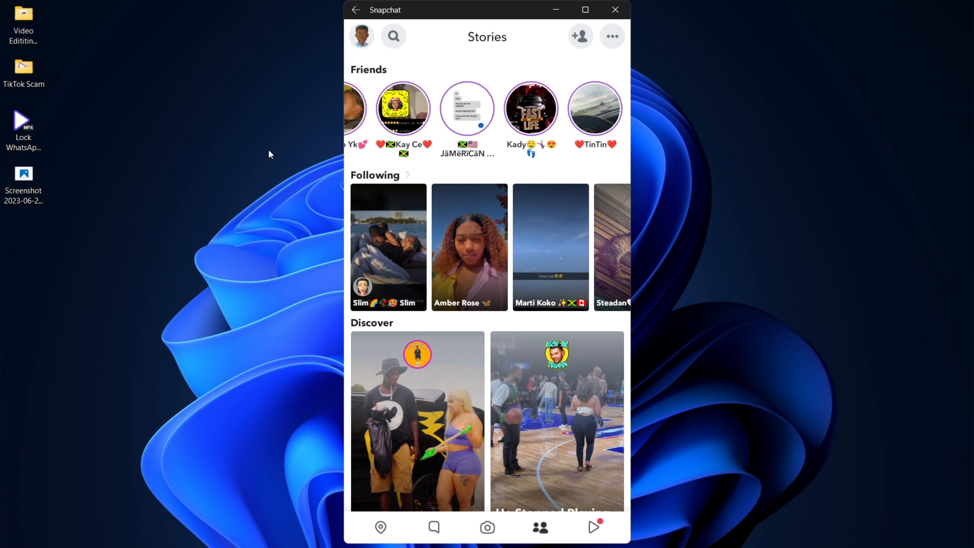
pyautogui.moveTo(320, 171)
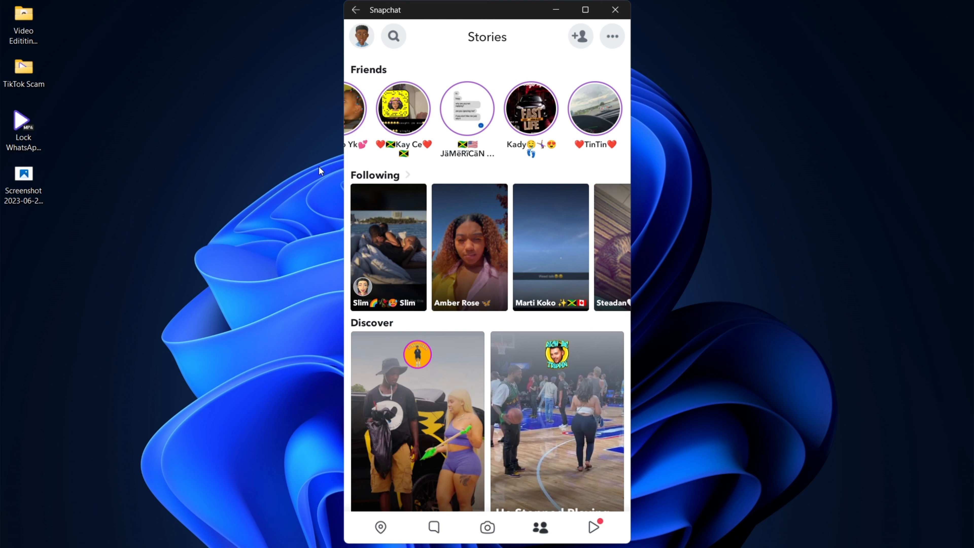
# Step: View a friend's brick-wall story and snip a rectangle around it with Win+Shift+S
pyautogui.click(467, 110)
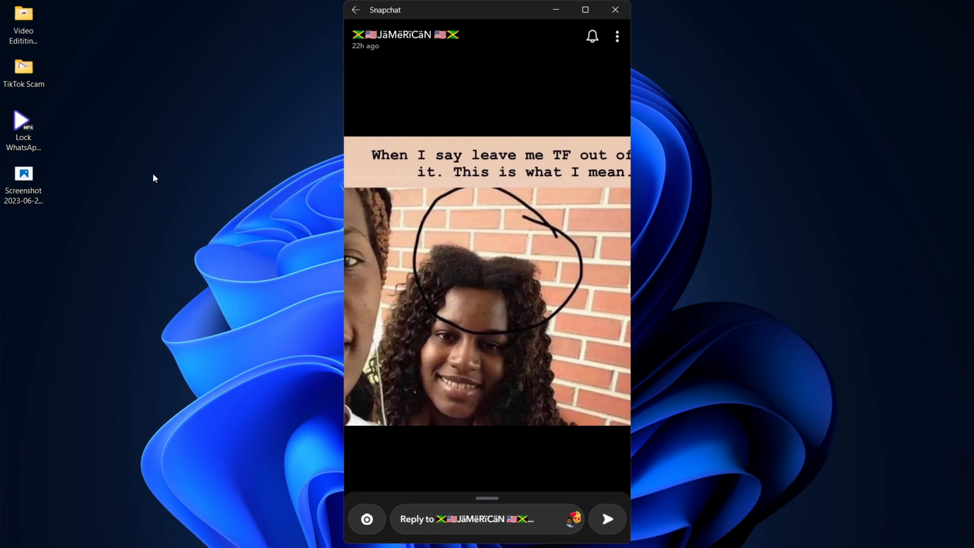
pyautogui.press('Win+Shift+S')
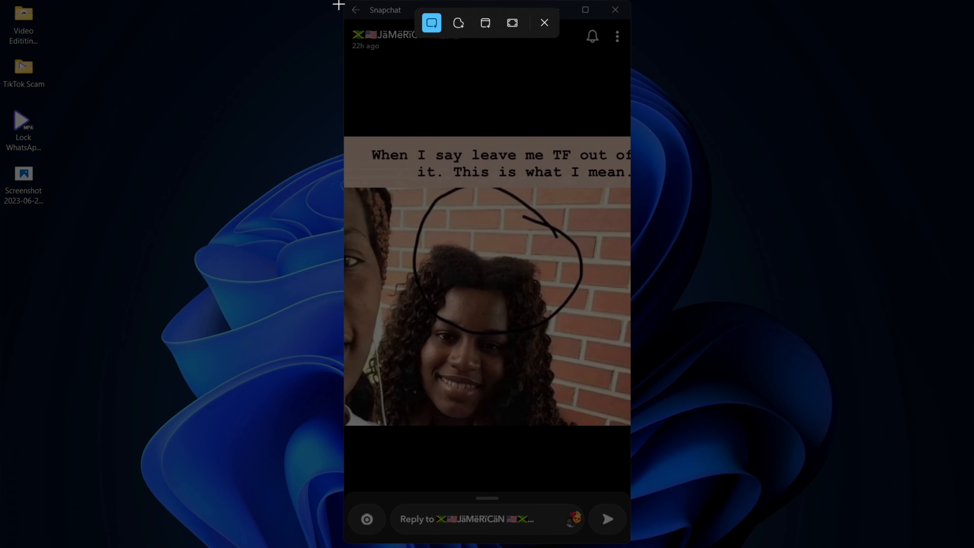
pyautogui.moveTo(348, 28)
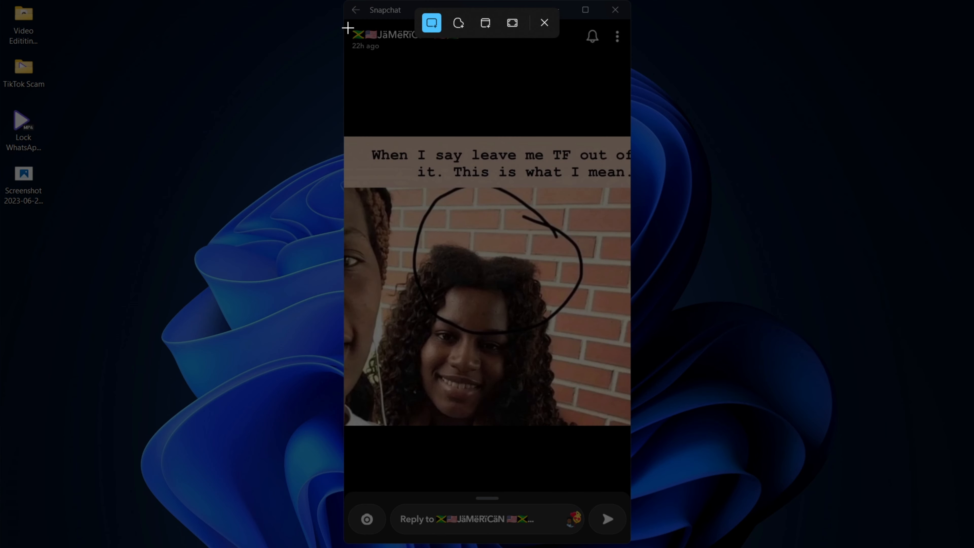
pyautogui.click(543, 23)
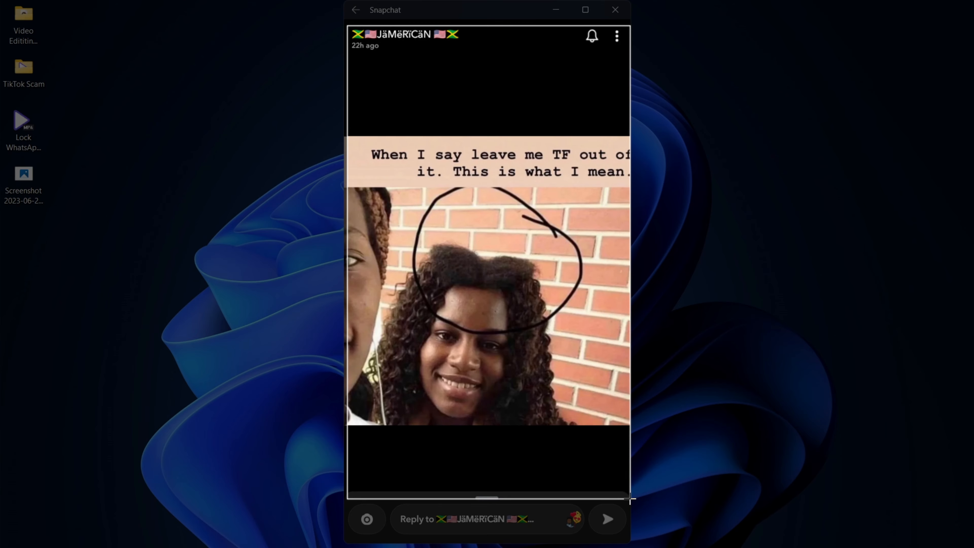
pyautogui.click(614, 10)
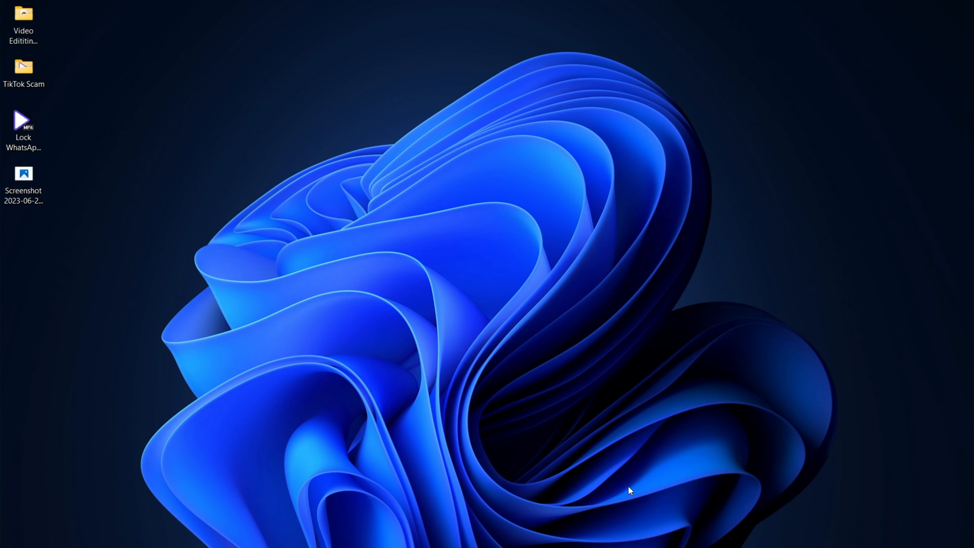
pyautogui.moveTo(394, 236)
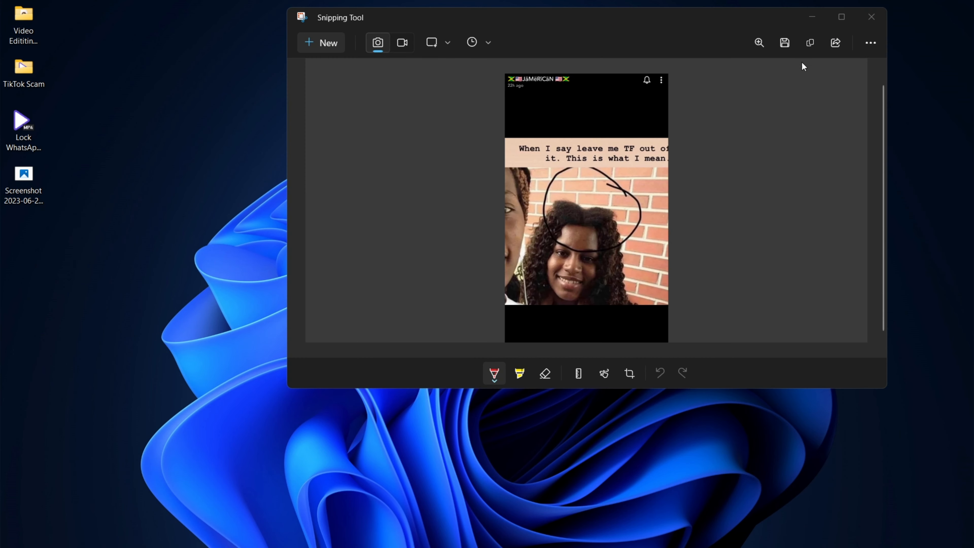
# Step: Save the story snip as a PNG in the Screenshots folder, answering the replace prompt
pyautogui.click(784, 43)
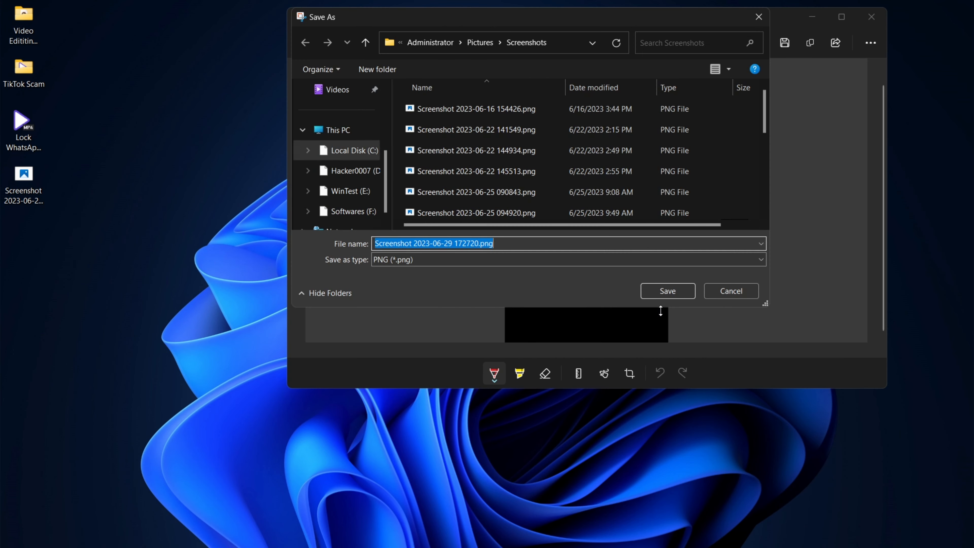
pyautogui.click(667, 291)
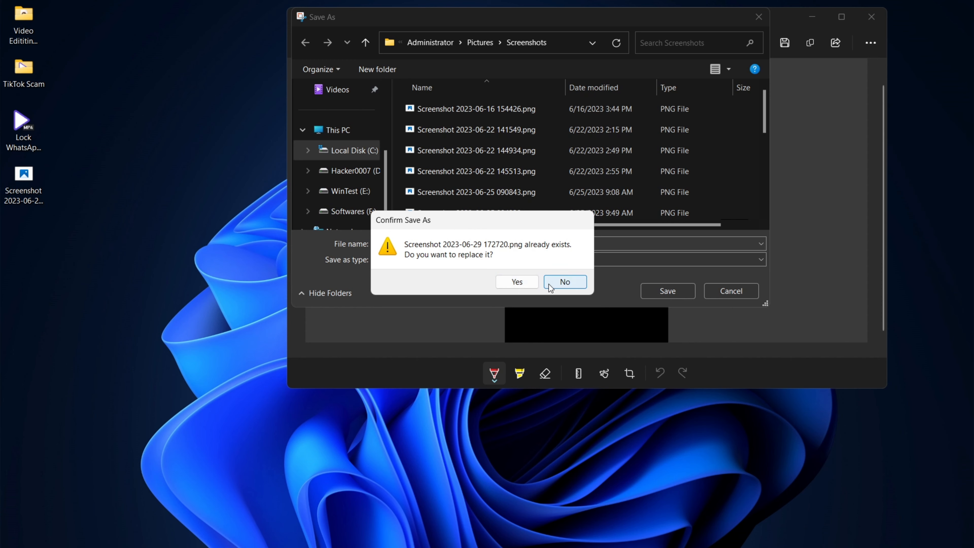
pyautogui.click(566, 282)
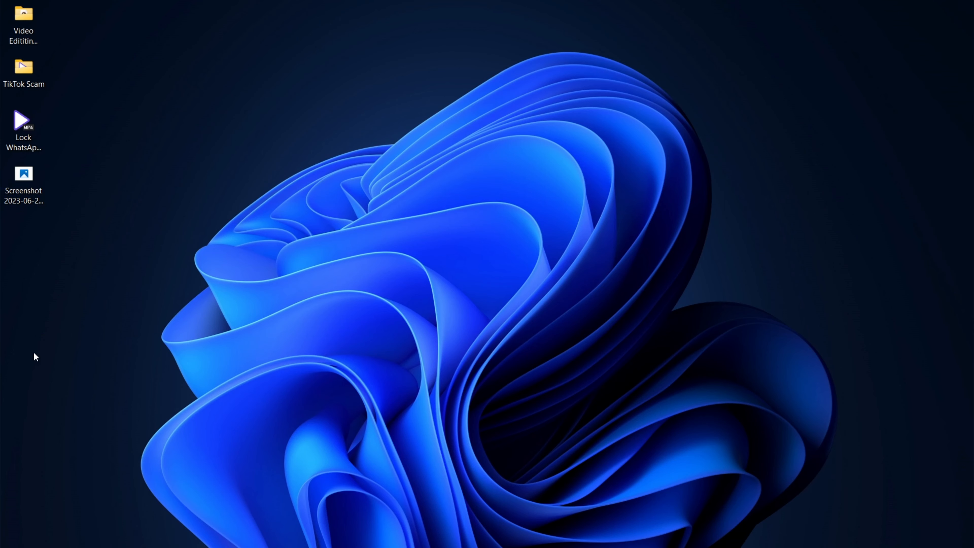
pyautogui.moveTo(135, 297)
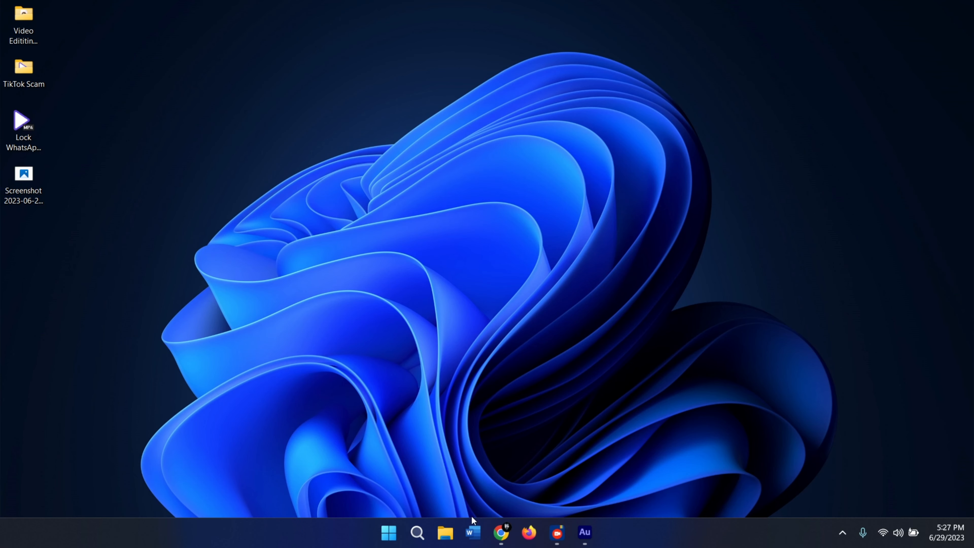
# Step: Relaunch Snapchat from the Start menu's Socials folder onto its camera screen
pyautogui.click(388, 533)
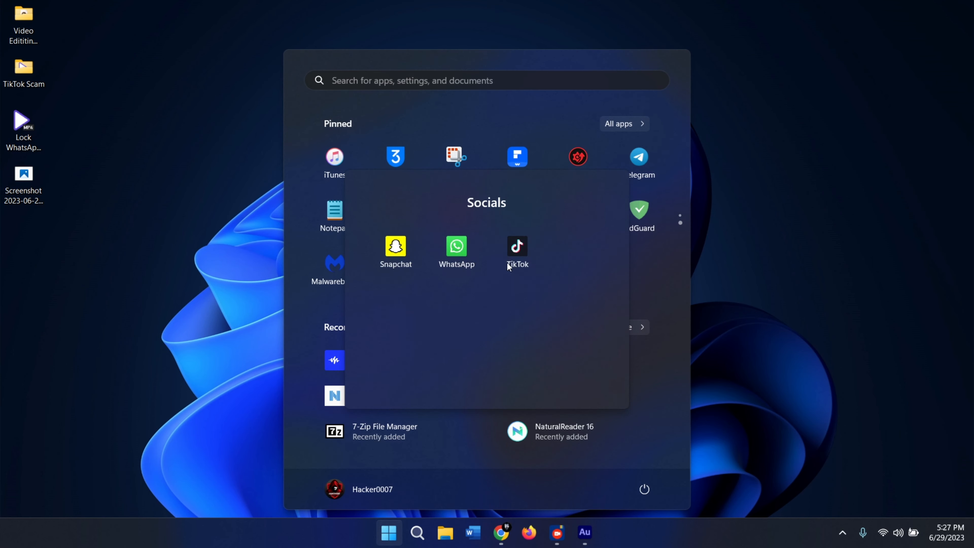
pyautogui.click(395, 247)
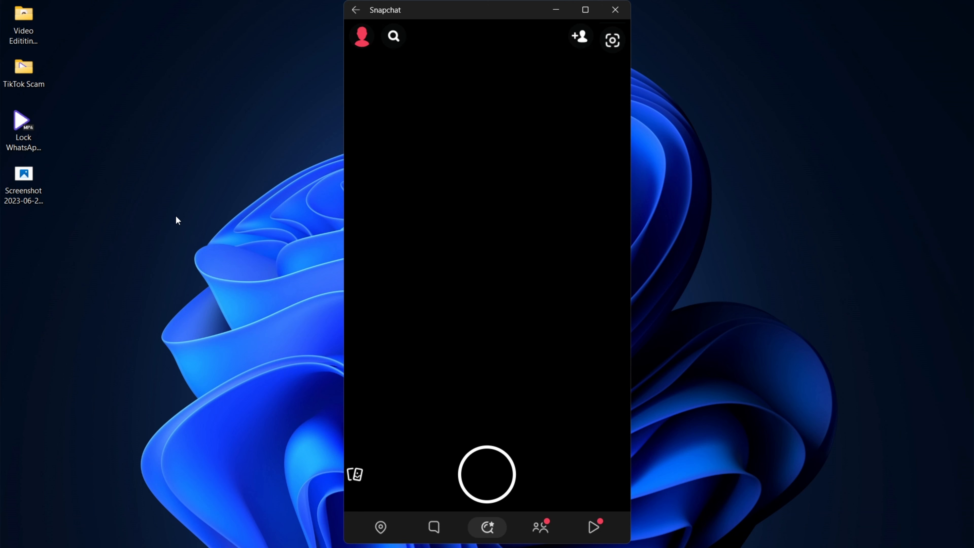
pyautogui.moveTo(433, 534)
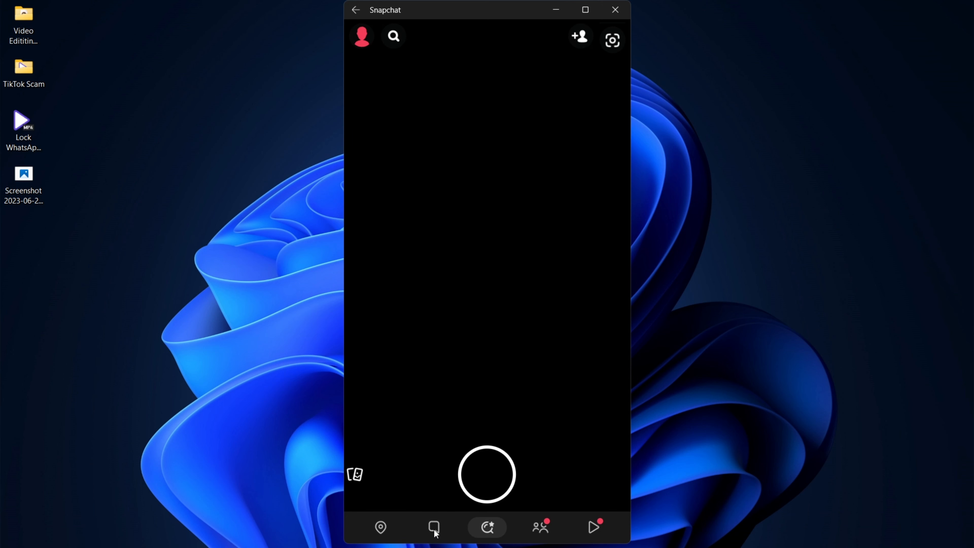